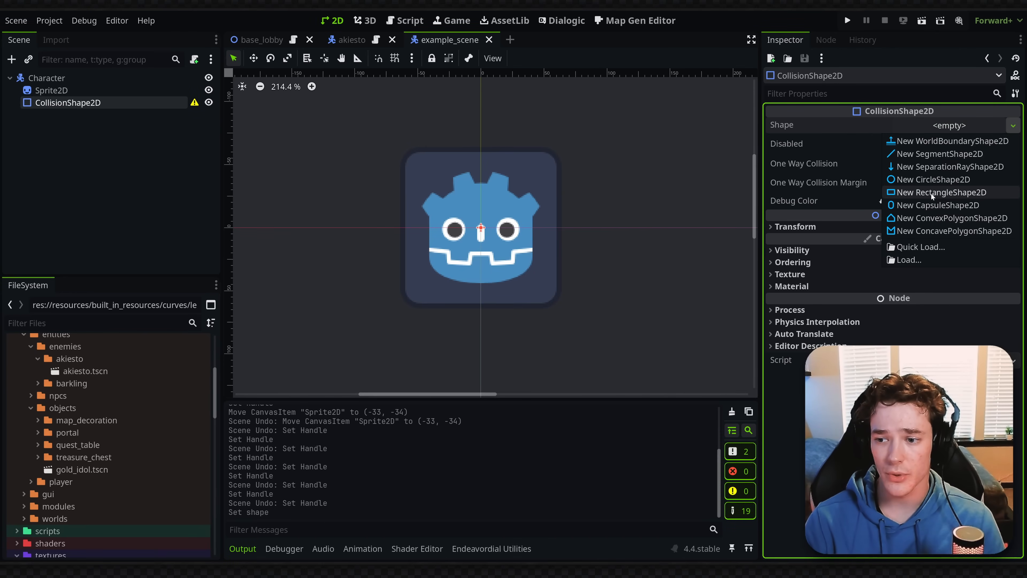
- Assign a New RectangleShape2D to the CollisionShape2D's Shape property
click(939, 192)
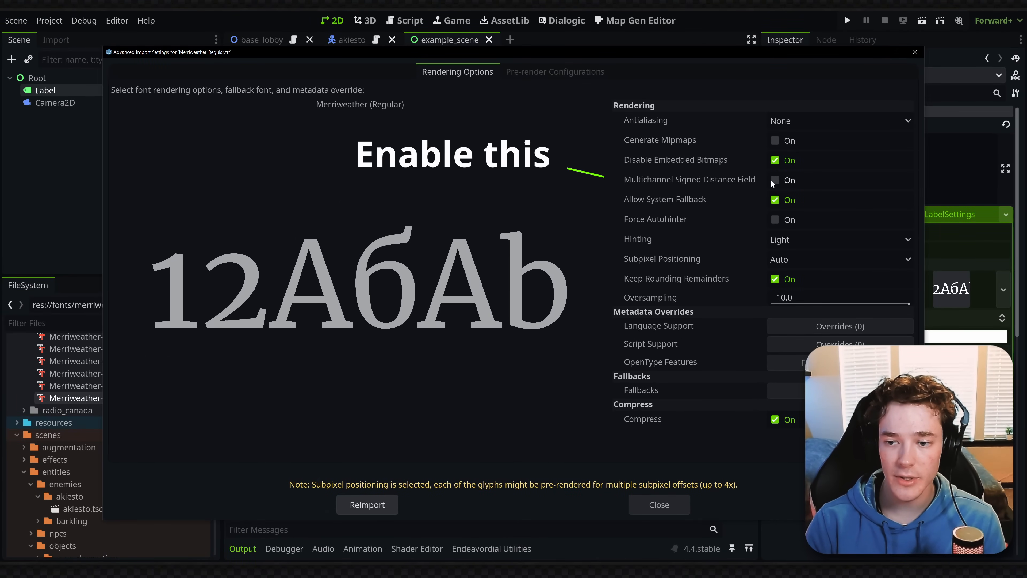
- Enable Multichannel Signed Distance Field in the Merriweather font's advanced import settings
click(775, 180)
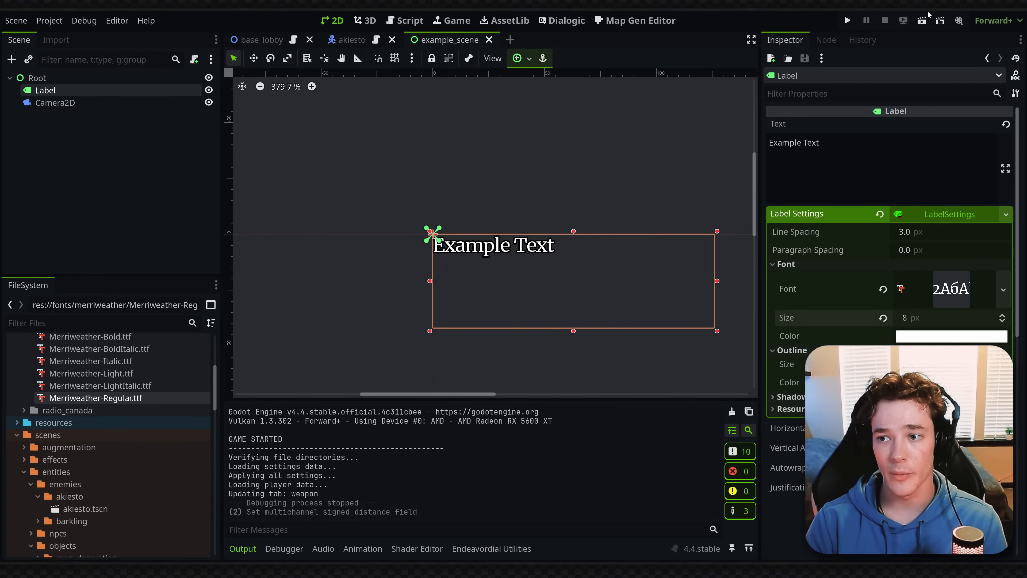
click(846, 20)
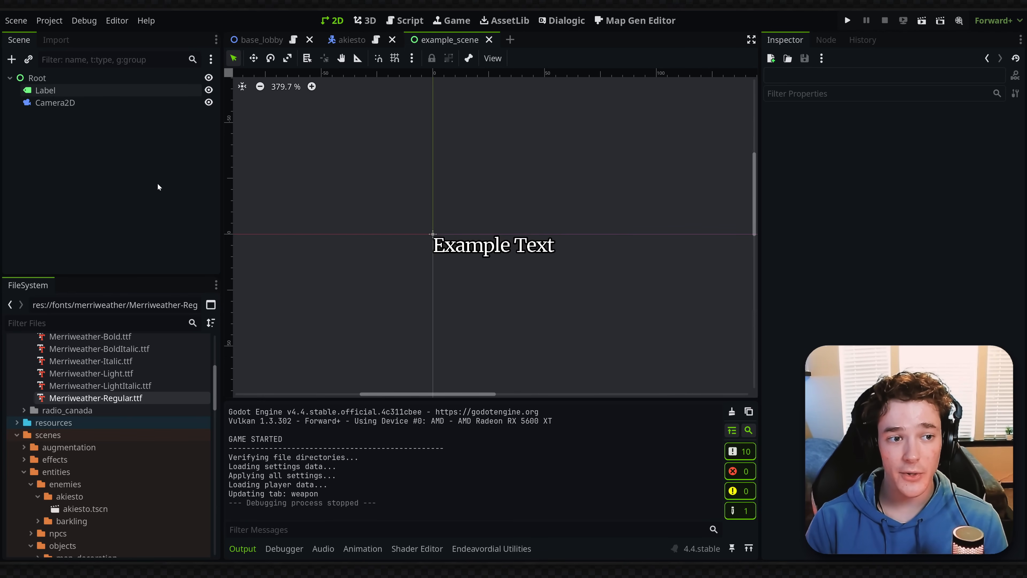
- Run Project > Tools > Upgrade UIDs... to convert resource references to UIDs
click(49, 20)
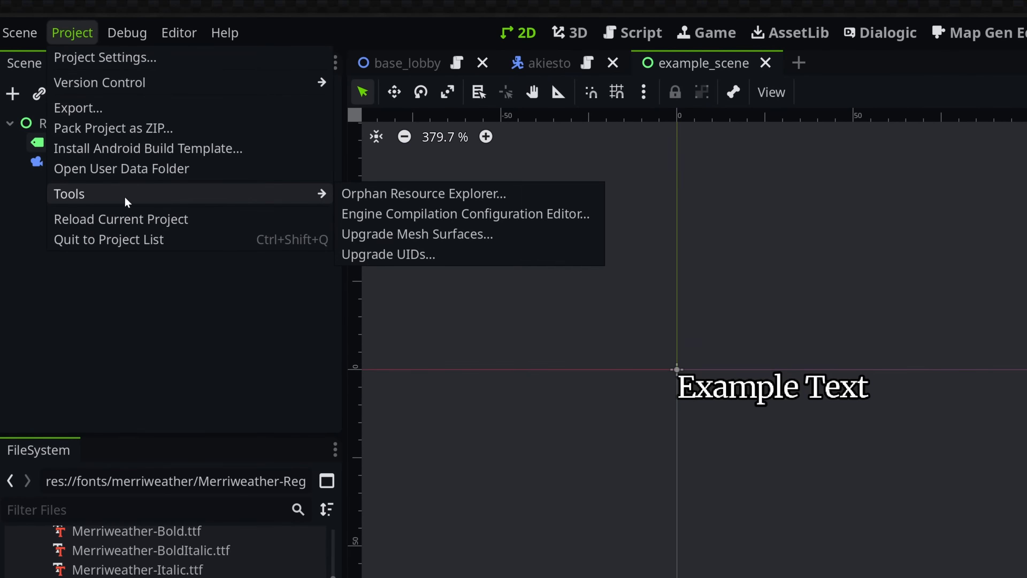
mouse_move(416, 234)
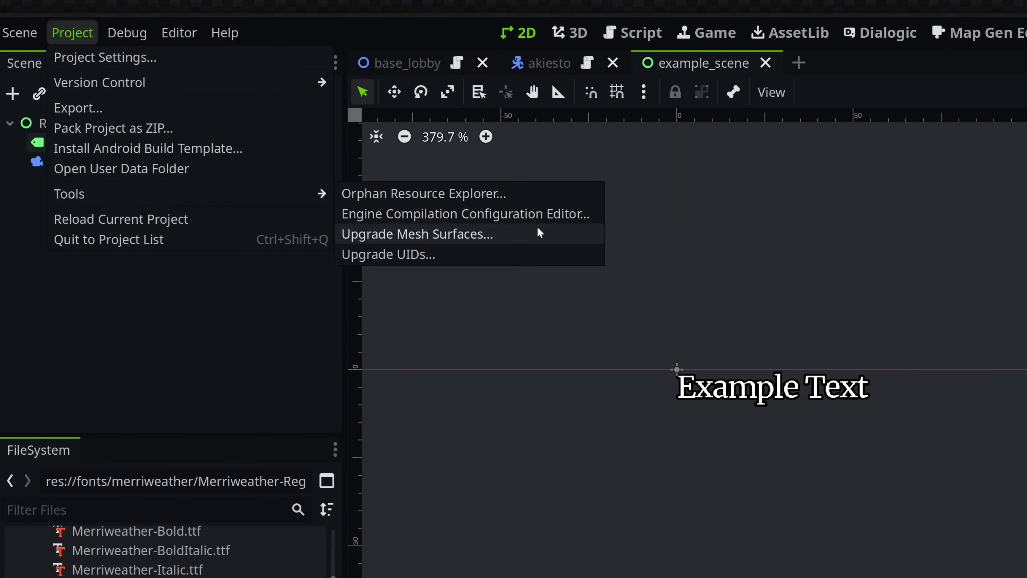
click(464, 213)
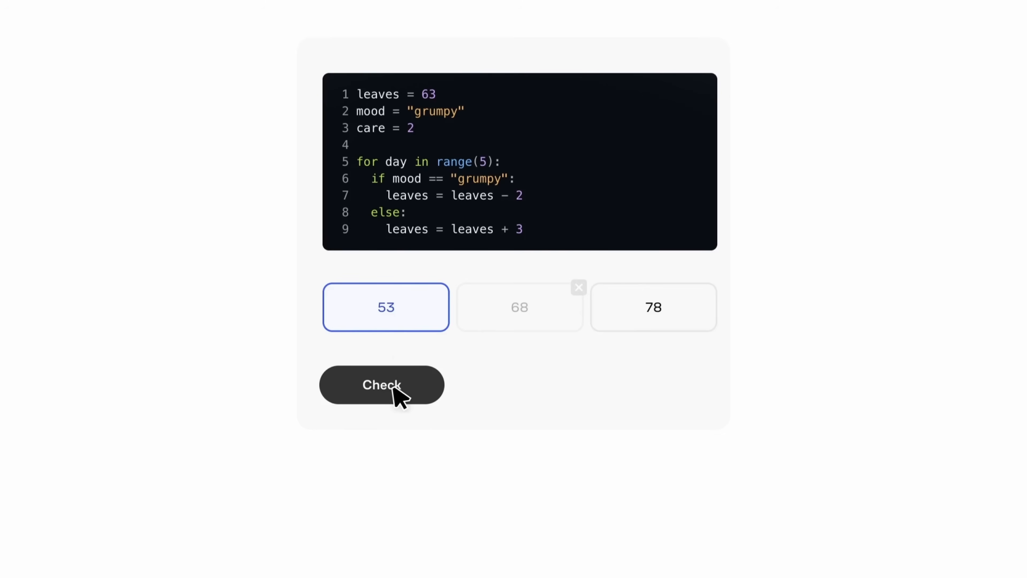
- Check the selected 53 answer for the leaves loop quiz
click(381, 384)
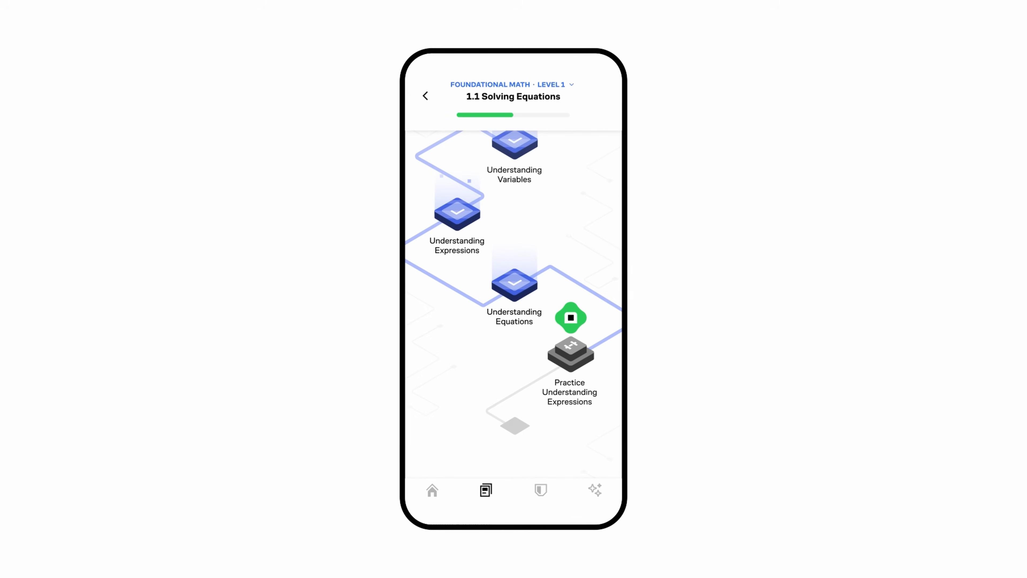
- Continue past the Correct! banner worth +15 XP to the next lesson step
click(570, 318)
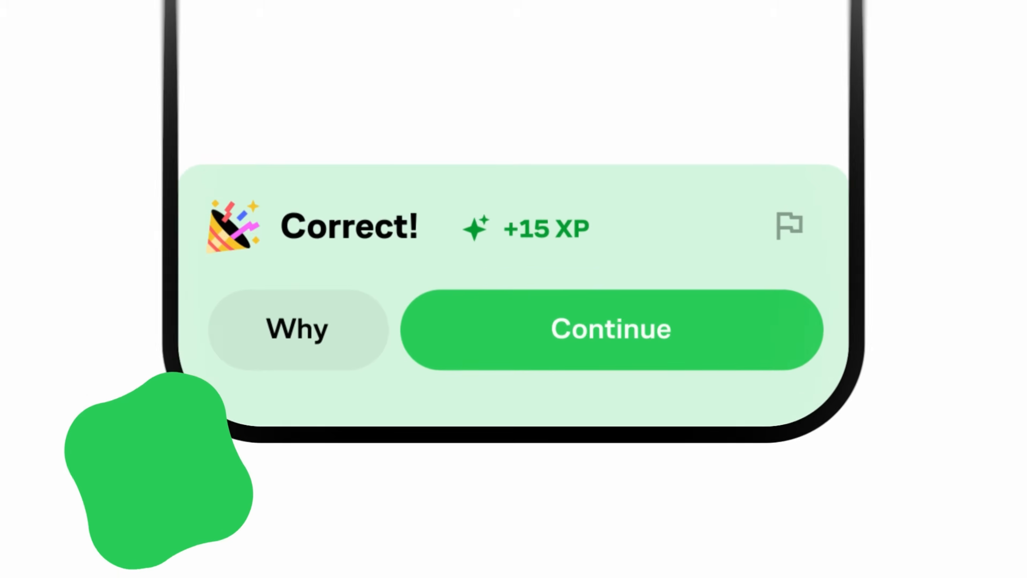
click(610, 329)
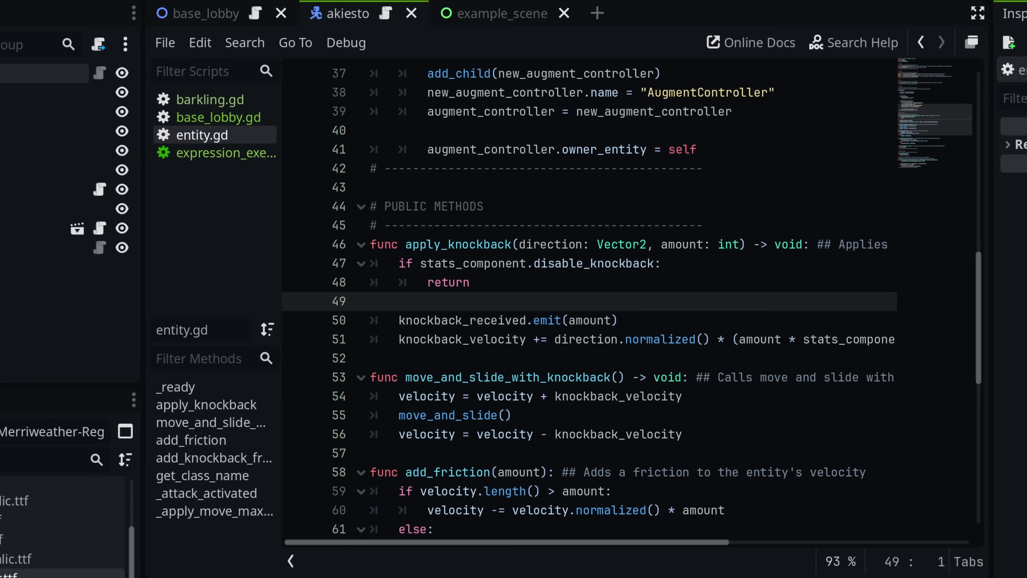
- Add a breakpoint on line 47 inside apply_knockback in entity.gd
click(302, 244)
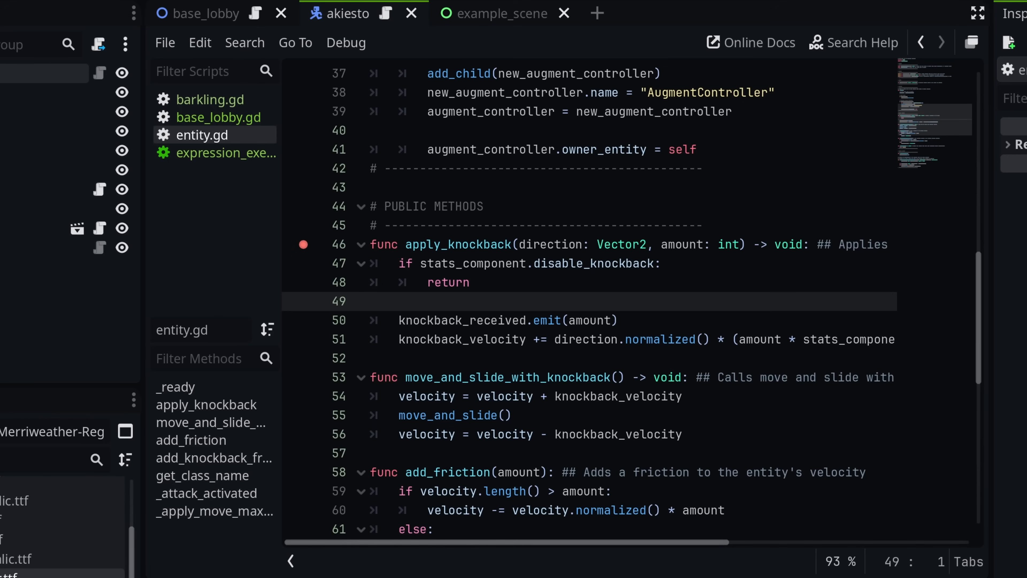
click(487, 245)
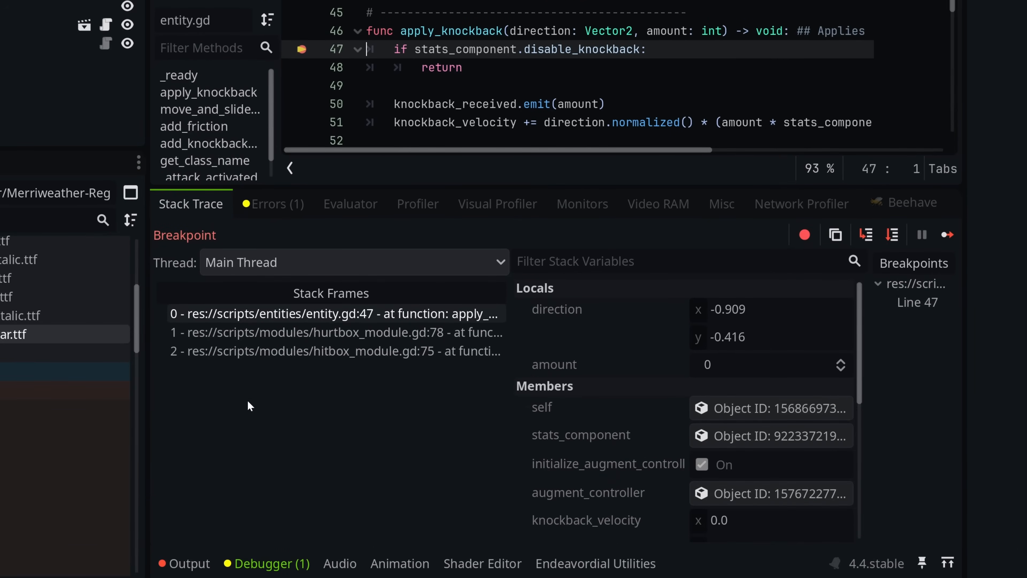
mouse_move(373, 283)
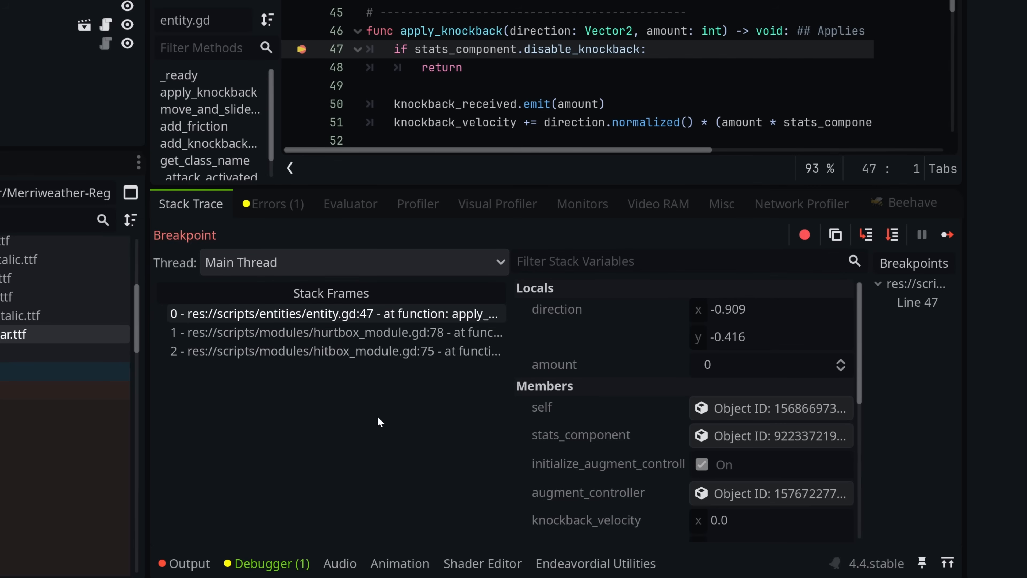
mouse_move(717, 356)
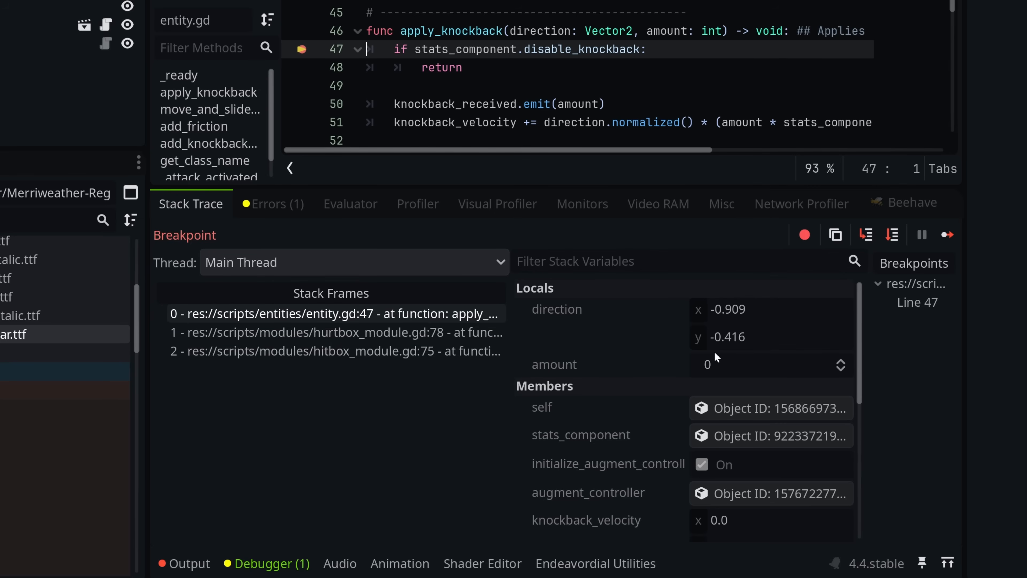
mouse_move(739, 460)
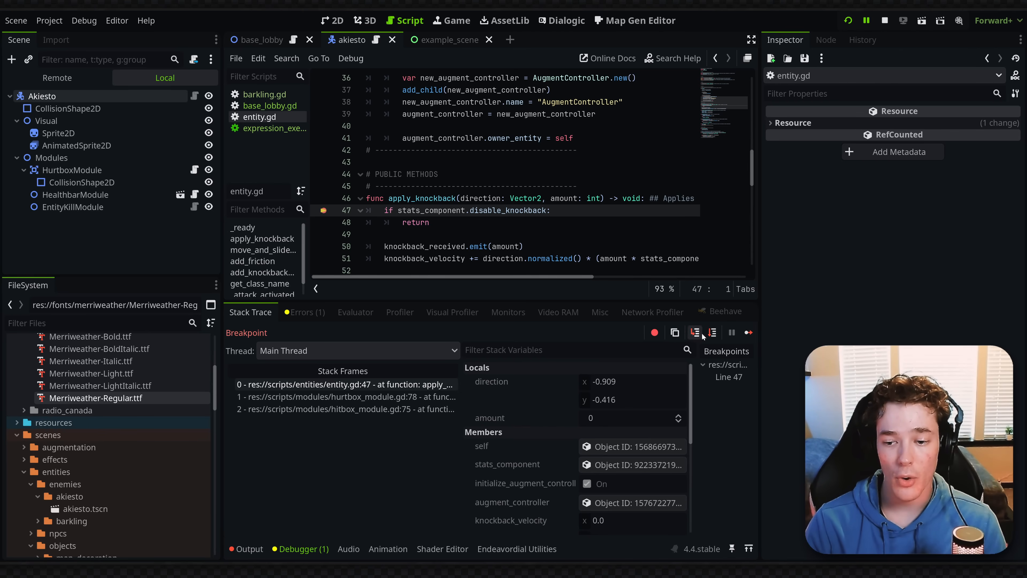
mouse_move(711, 332)
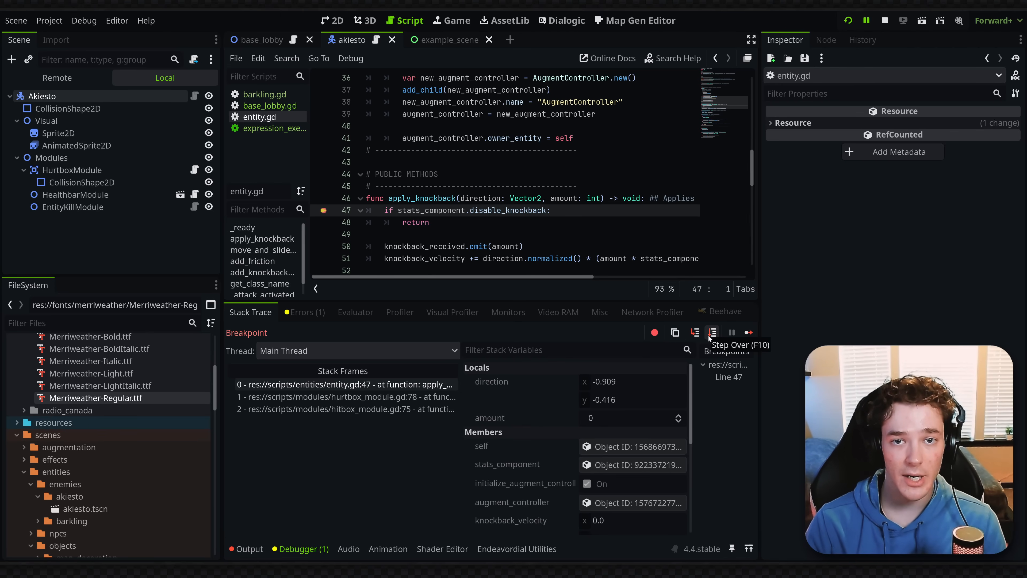
- Step Over in the debugger so execution returns to hurtbox_module.gd
click(711, 332)
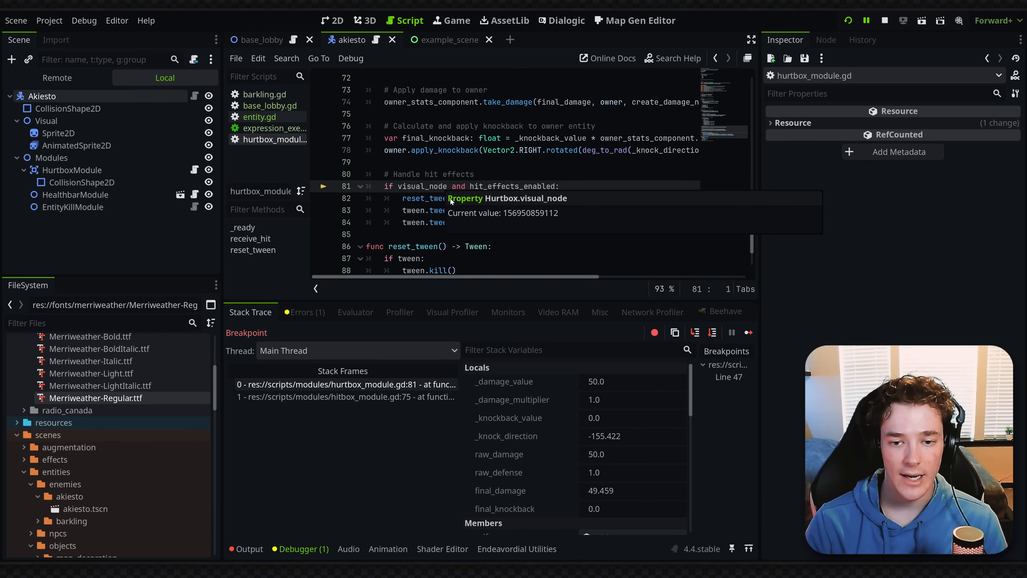
mouse_move(531, 227)
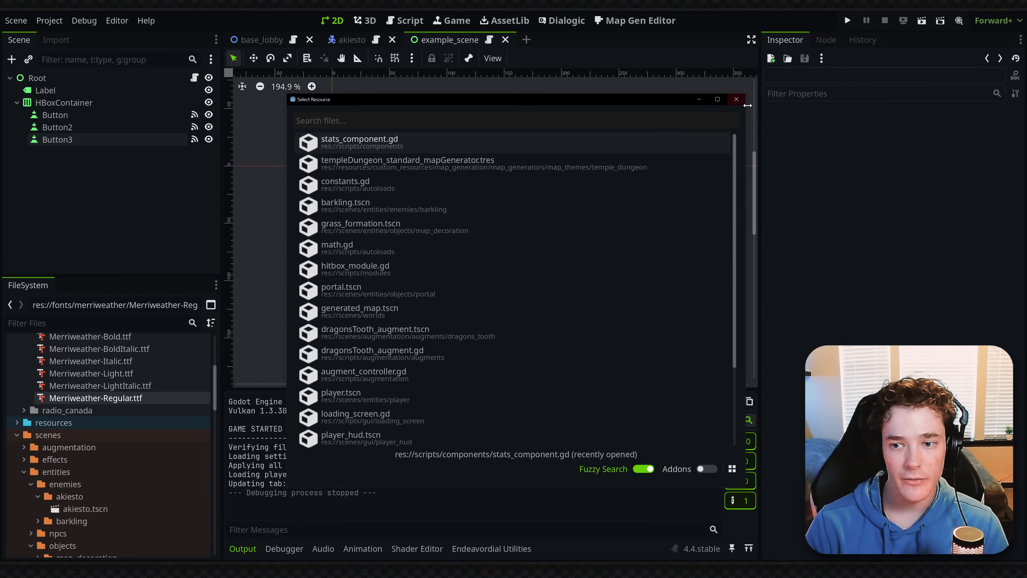
- Close Select Resource, scroll the Command Palette, and filter the quick-open lists with 'asdf' and 'sdf'
click(736, 99)
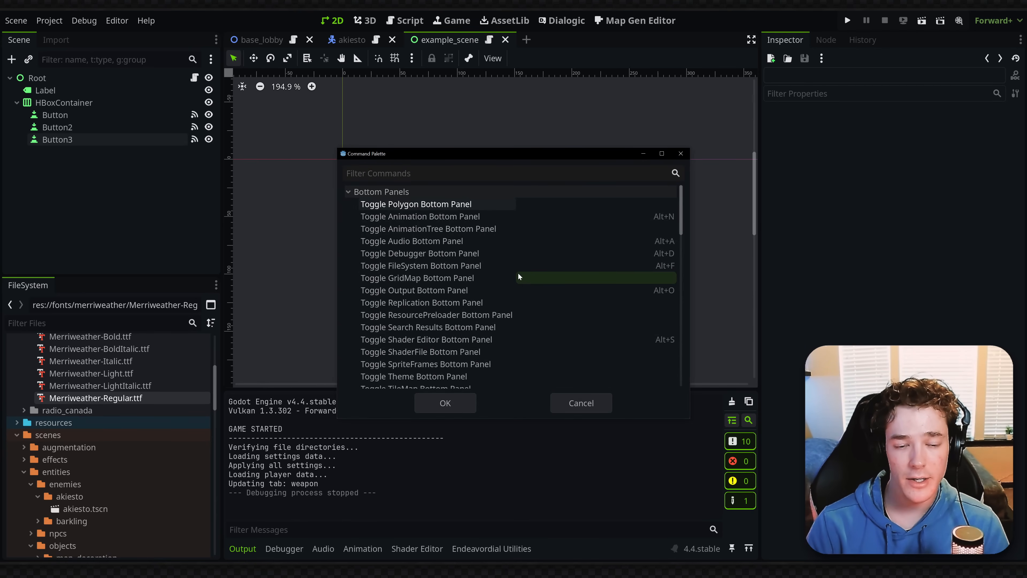
scroll(down, 3)
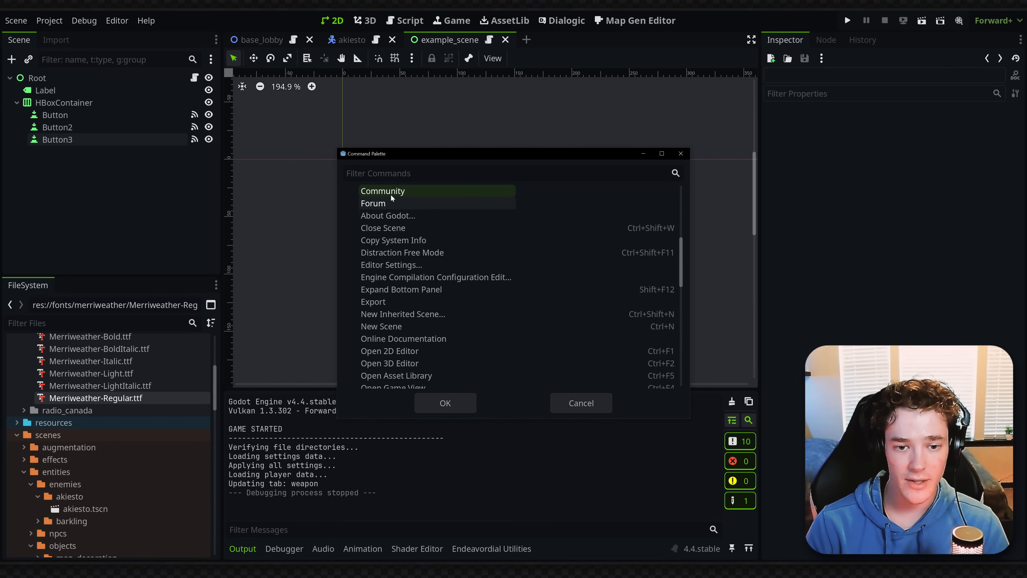
mouse_move(581, 326)
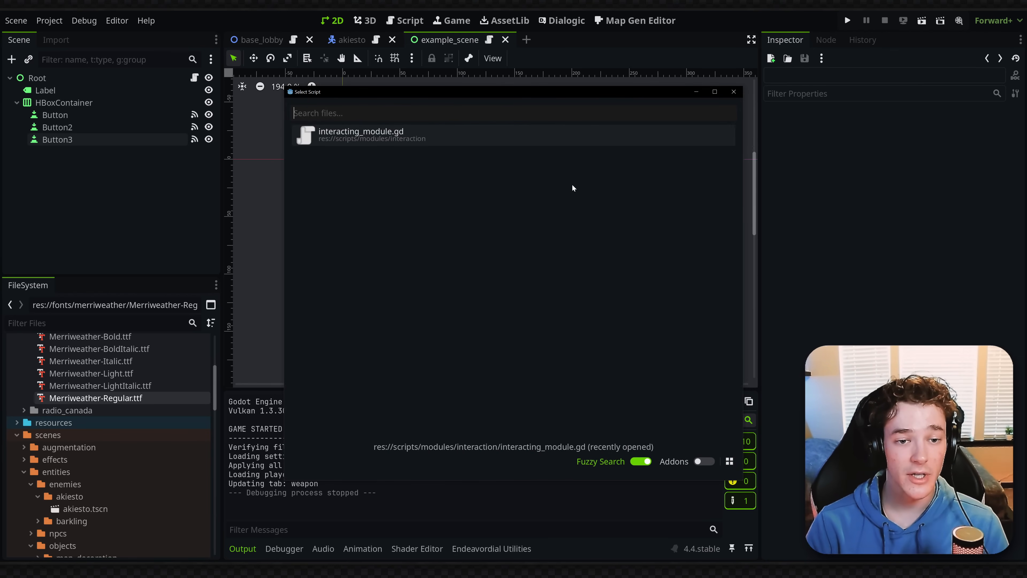
text(asdf)
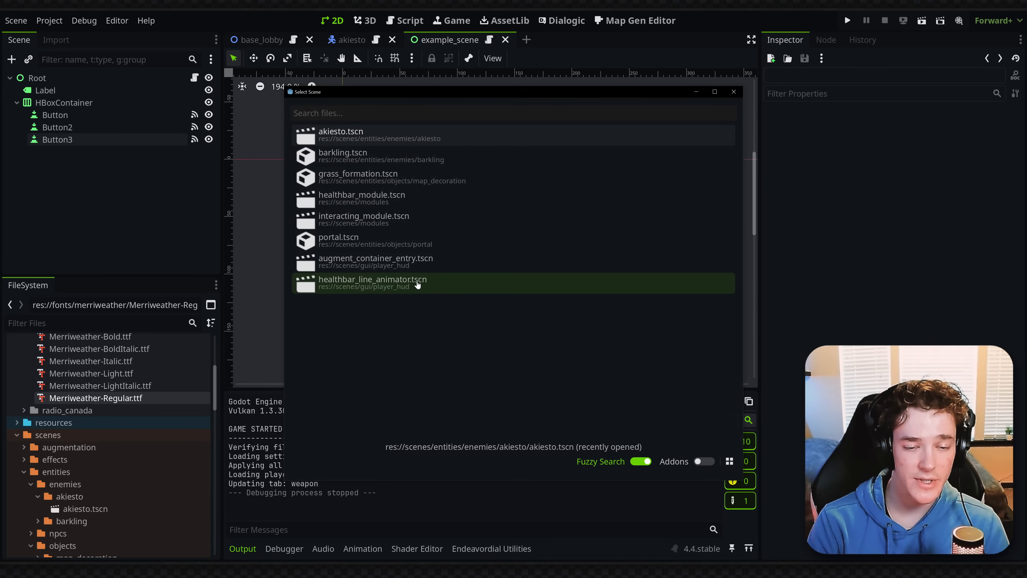
text(sdf)
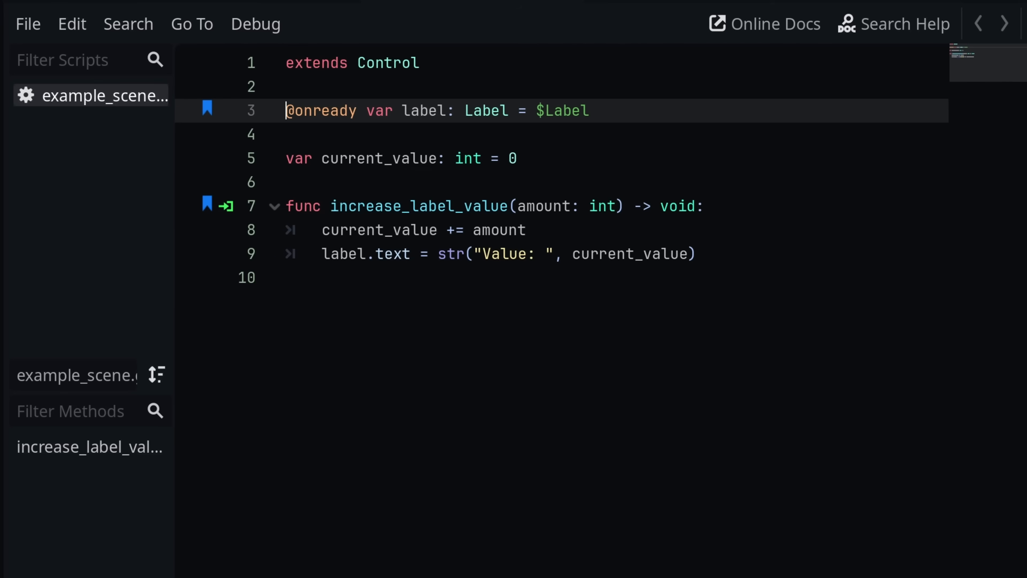
- Toggle off the bookmarks and add blank lines below the label declaration in example_scene.gd
click(384, 205)
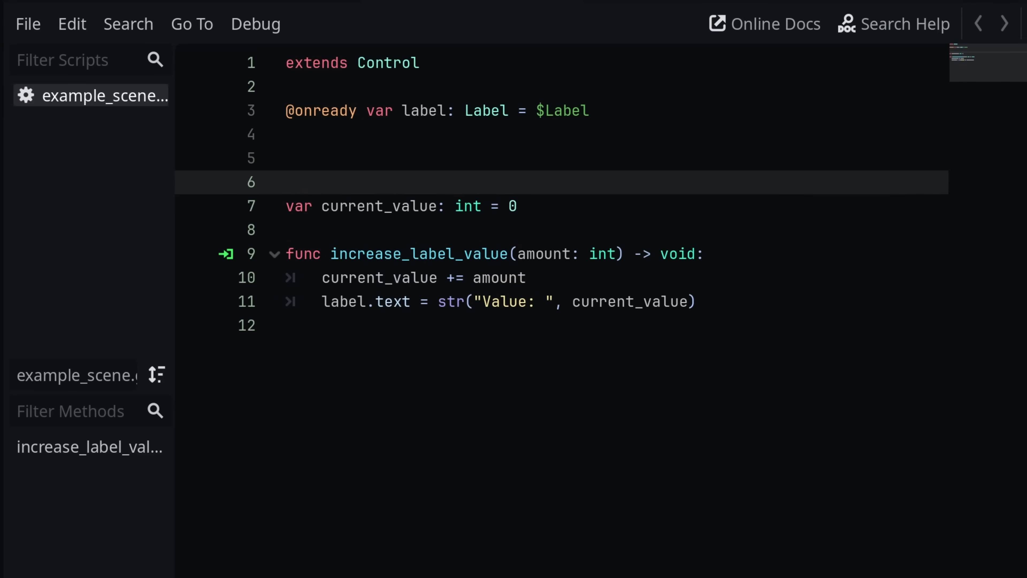
- Wrap current_value and increase_label_value in '#region Example' ... '#endregion'
click(286, 182)
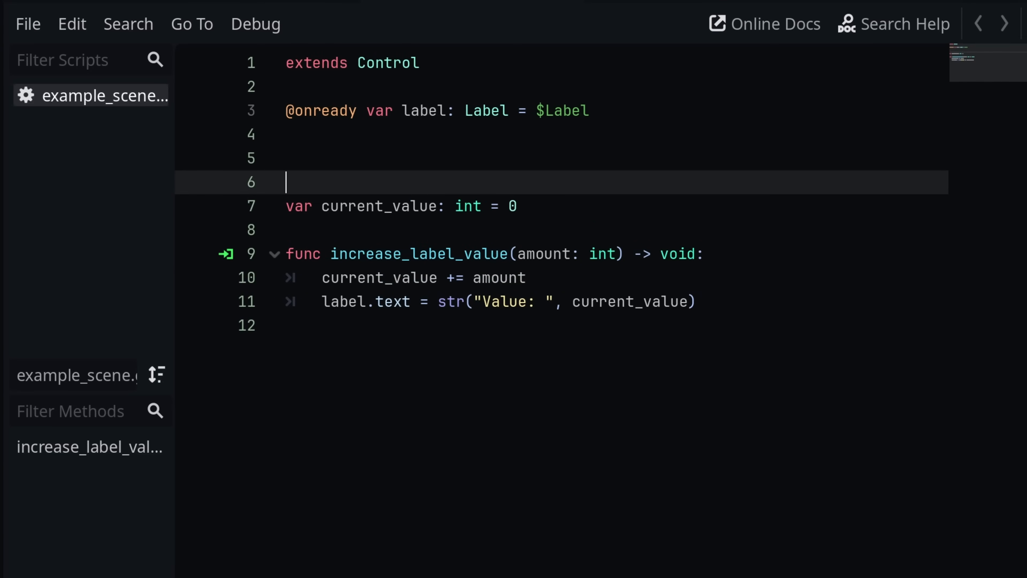
text(#re)
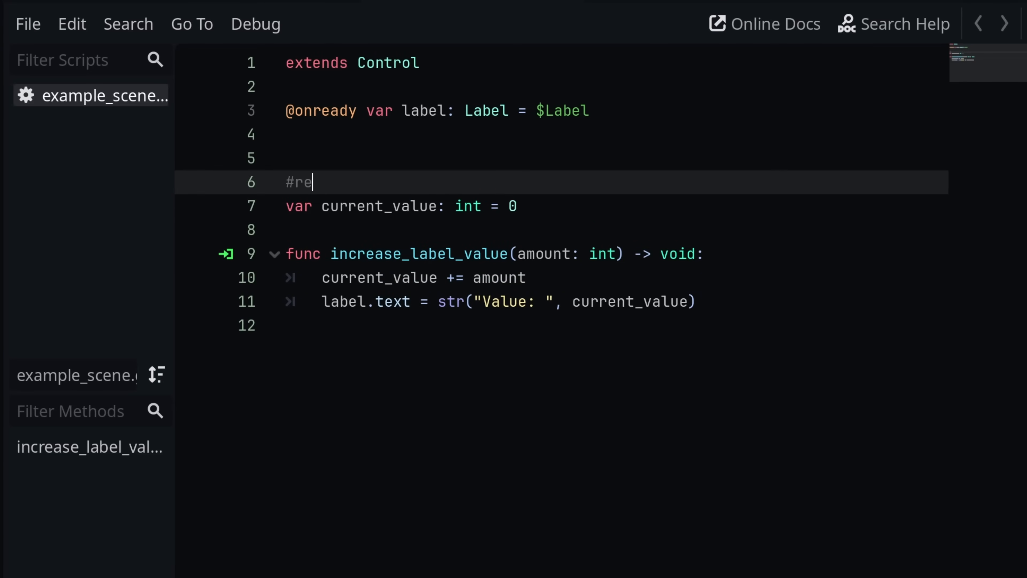
text(gion)
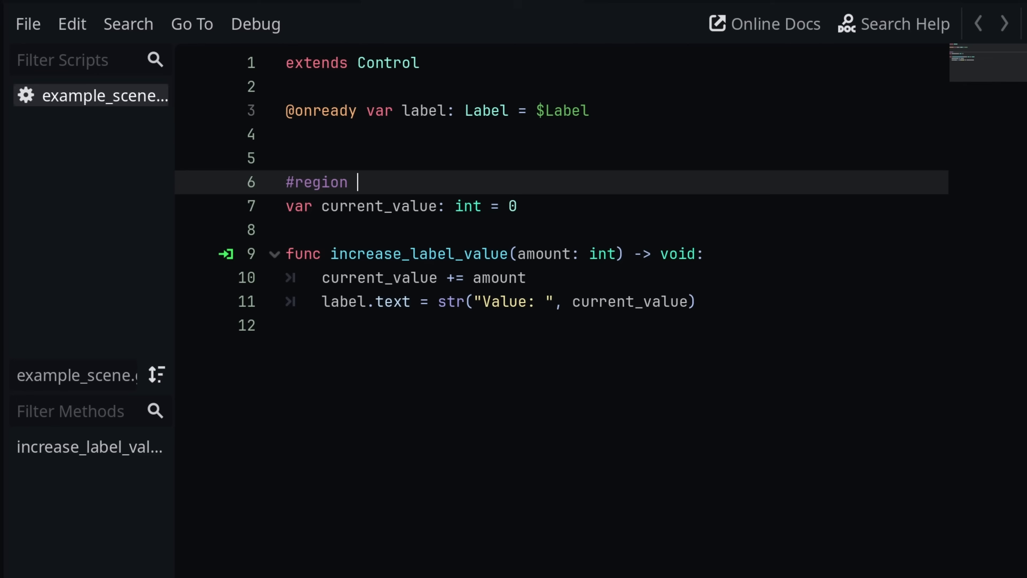
text(Example)
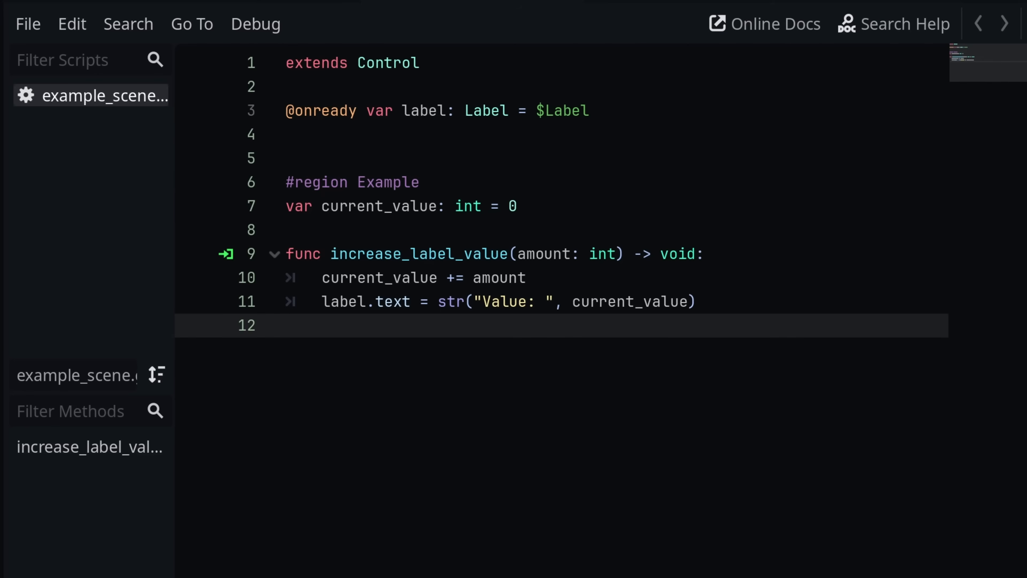
text(#endregion)
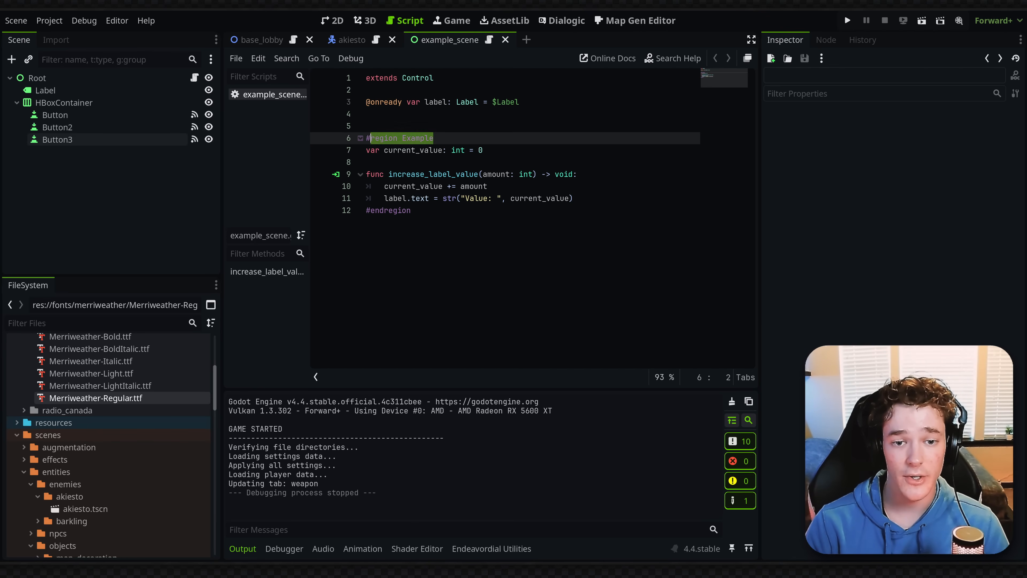
click(434, 137)
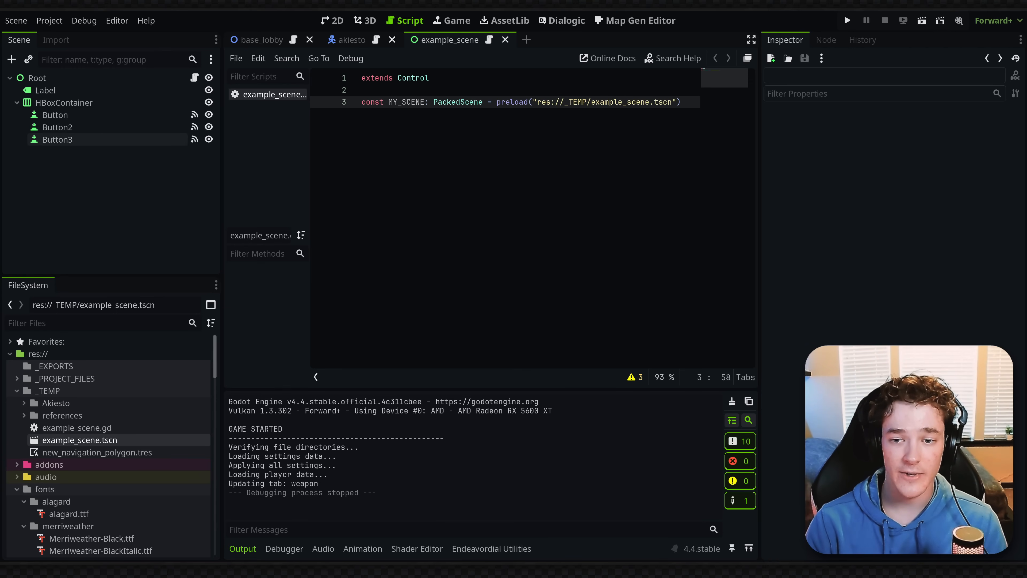
- Highlight the example_scene.tscn name inside the MY_SCENE preload's res:// path
double_click(618, 102)
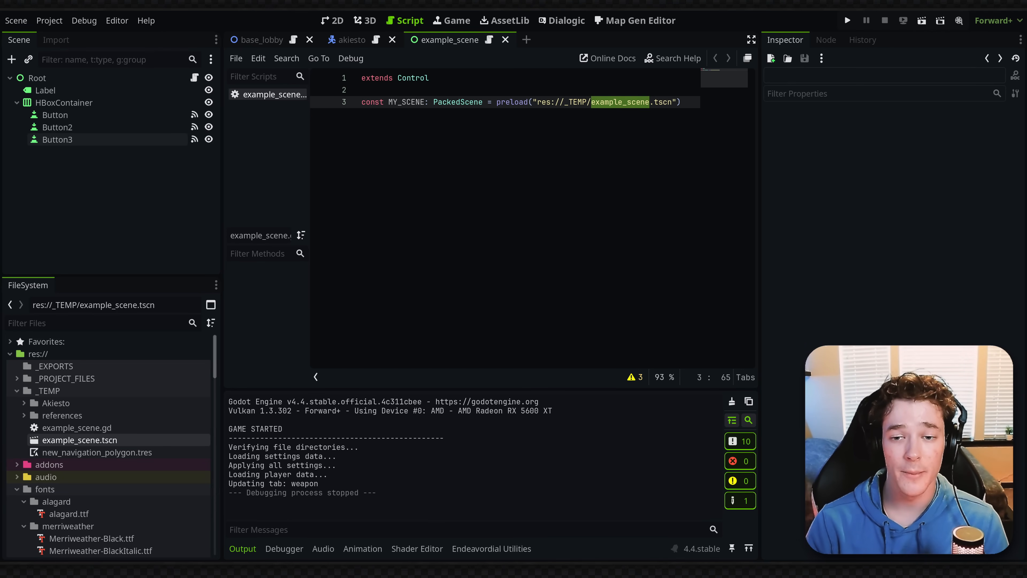
click(653, 102)
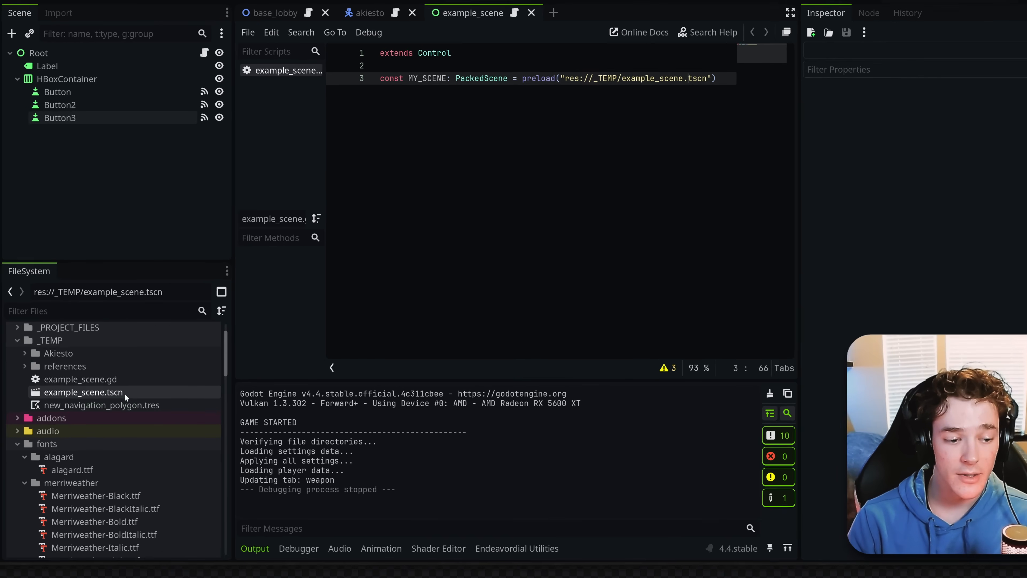
- Replace the preload path with the scene's UID, uid://ya11fat4d3px
right_click(84, 391)
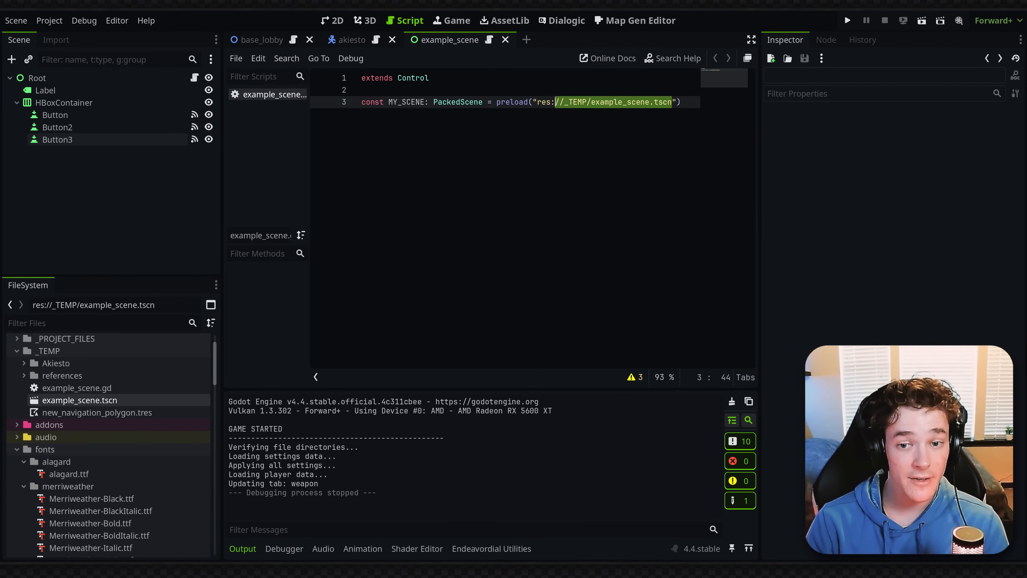
text(uid://ya11fat4d3px)
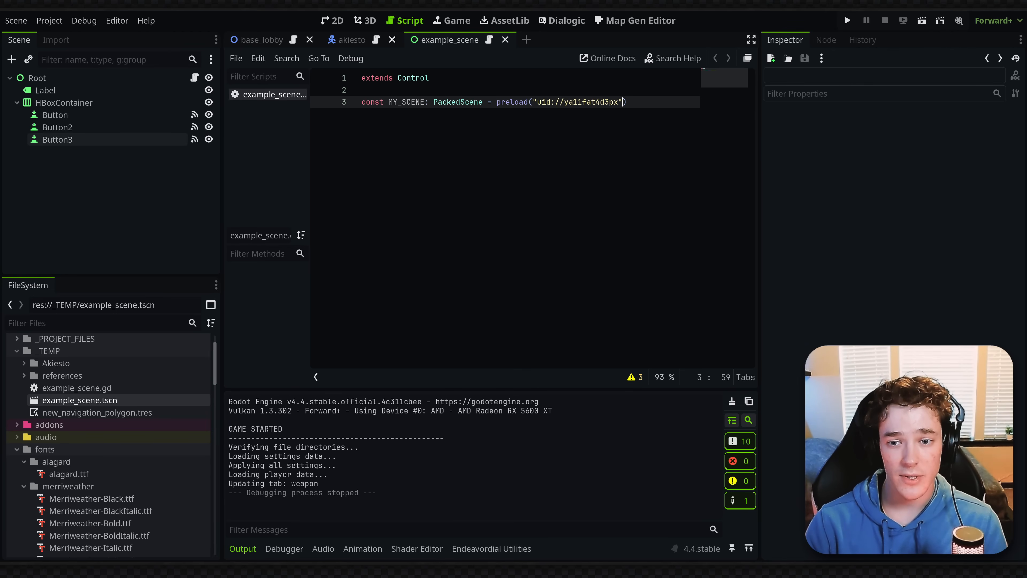
double_click(578, 102)
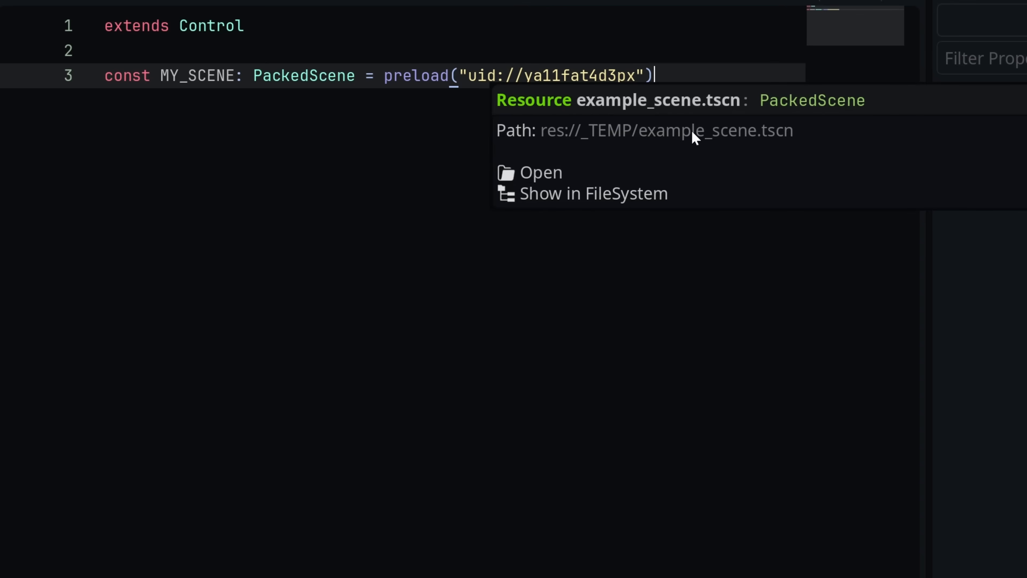
mouse_move(541, 172)
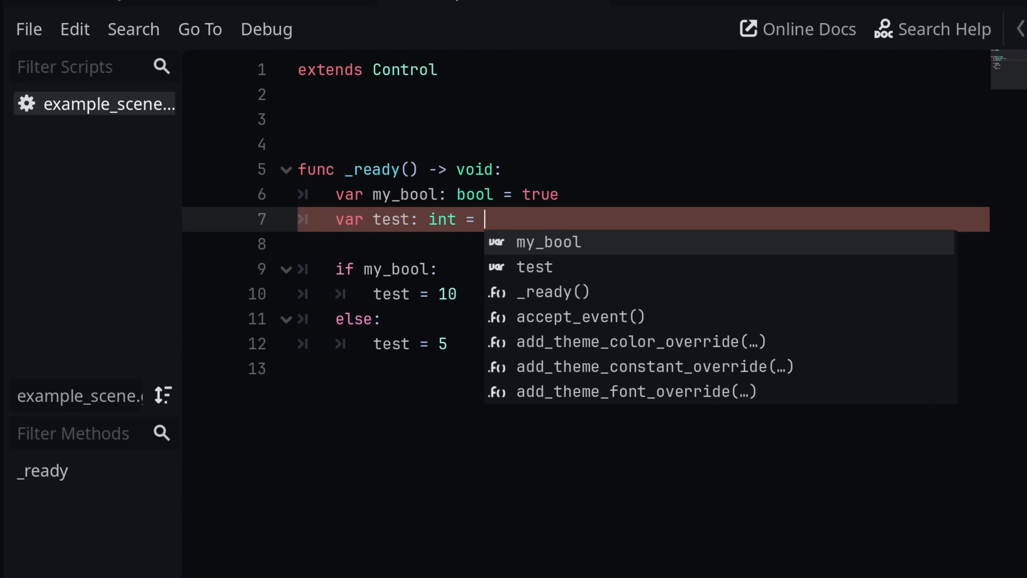
- Write test = 10 if my_bool else 5 and remove the old if/else block
text(10 if)
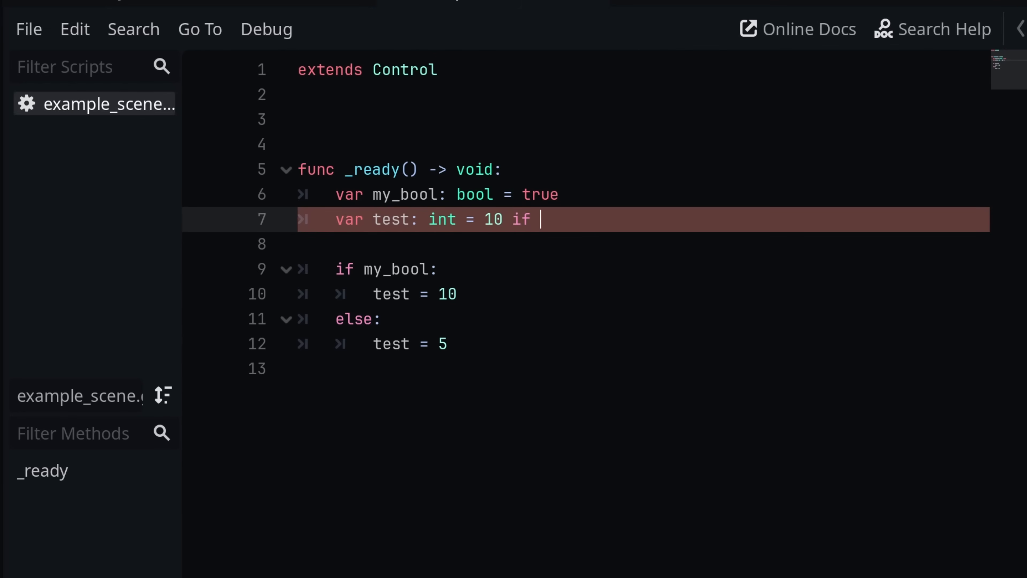
text(my_bool el)
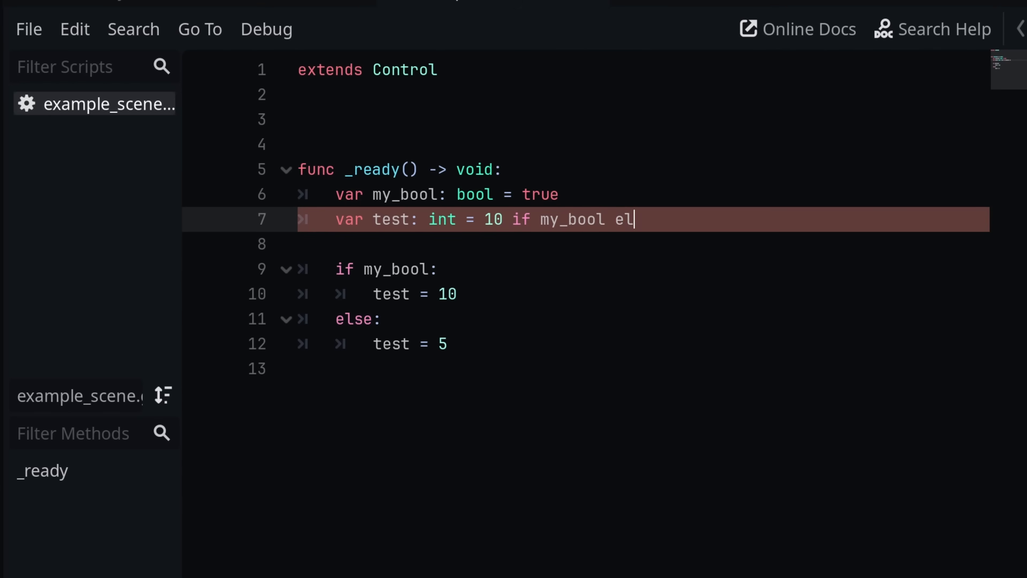
text(se 5)
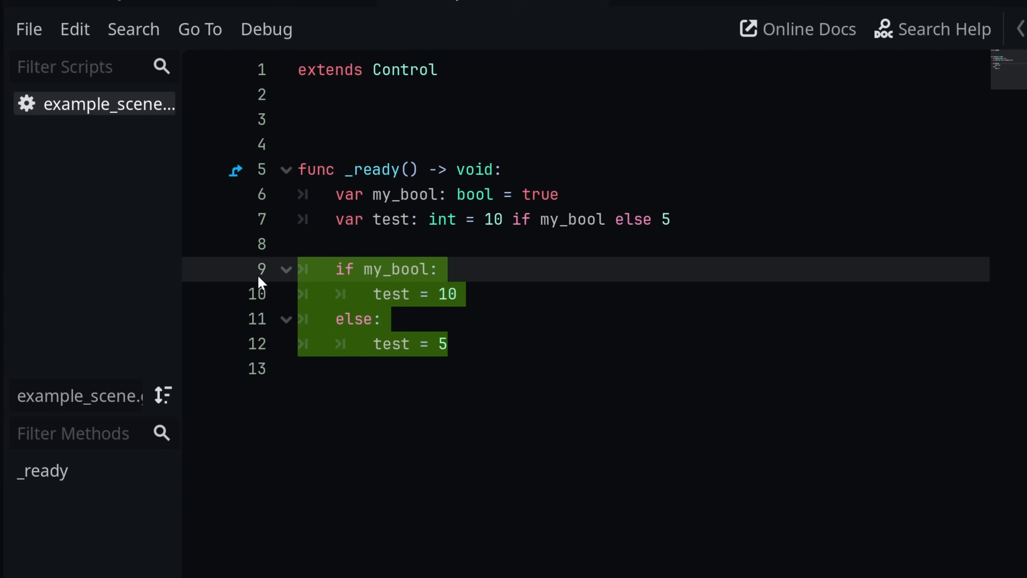
key(ctrl+k)
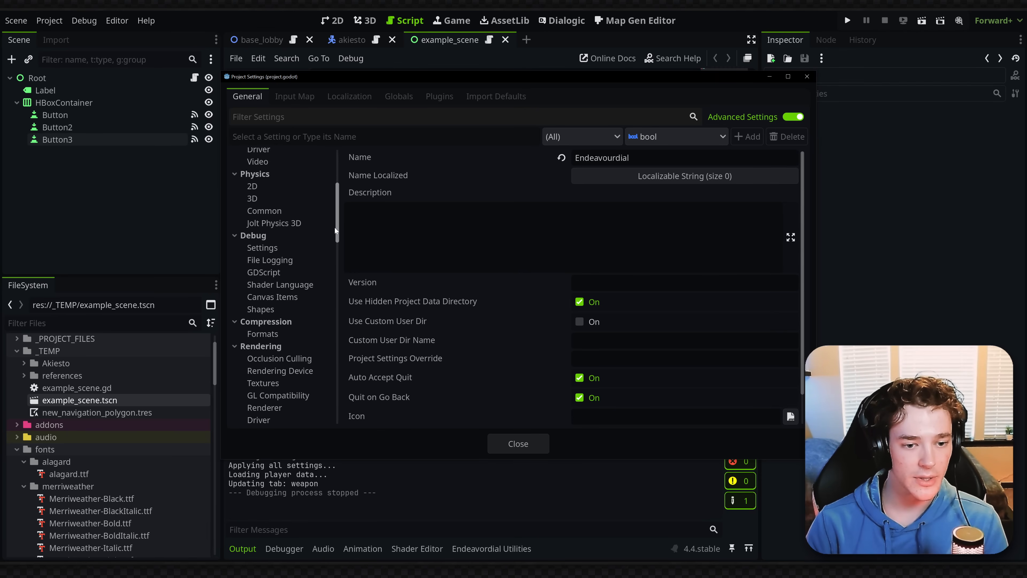
- Enable Verbose stdout under Debug > Settings and close Project Settings
click(262, 232)
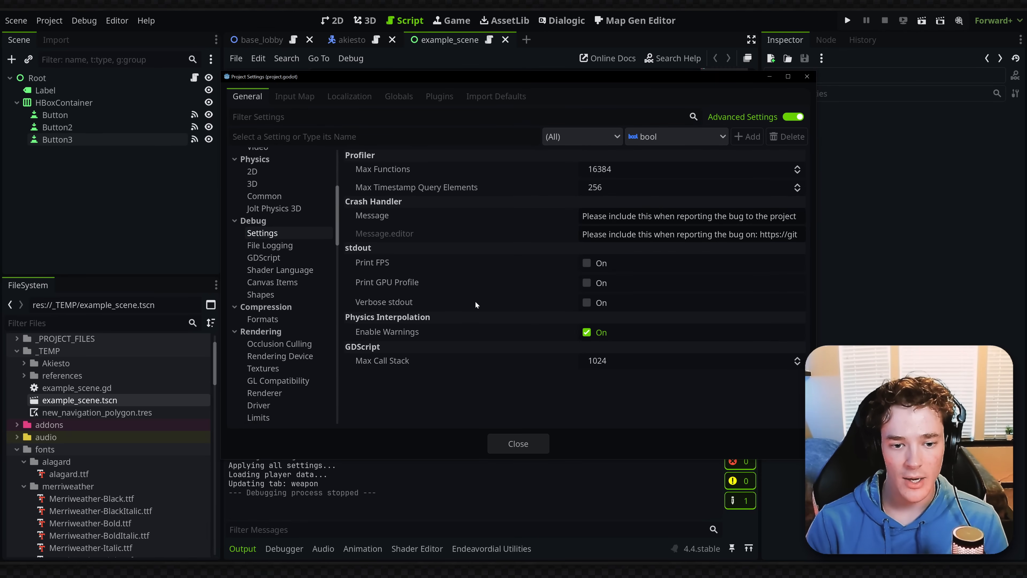
mouse_move(449, 312)
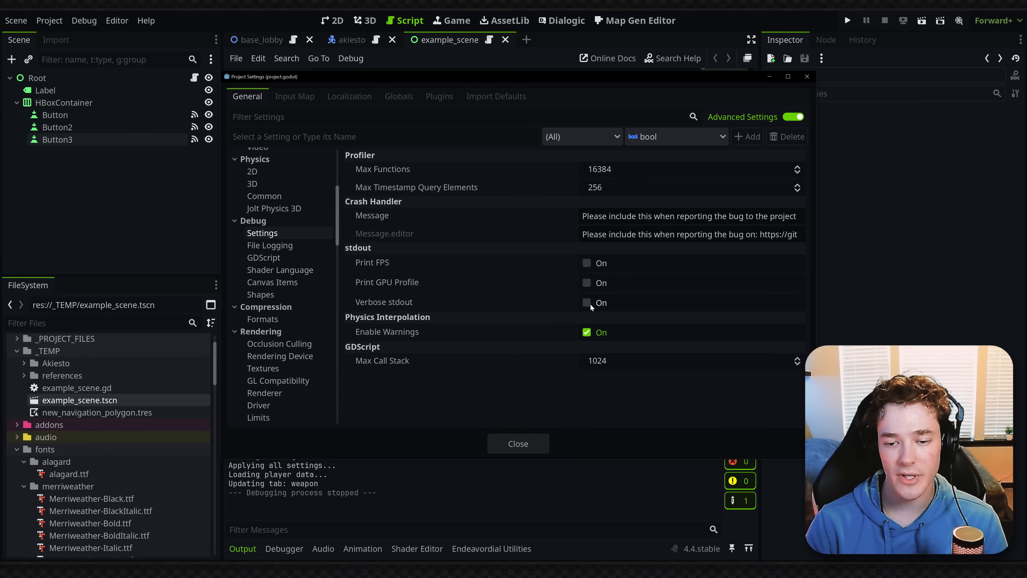
click(587, 302)
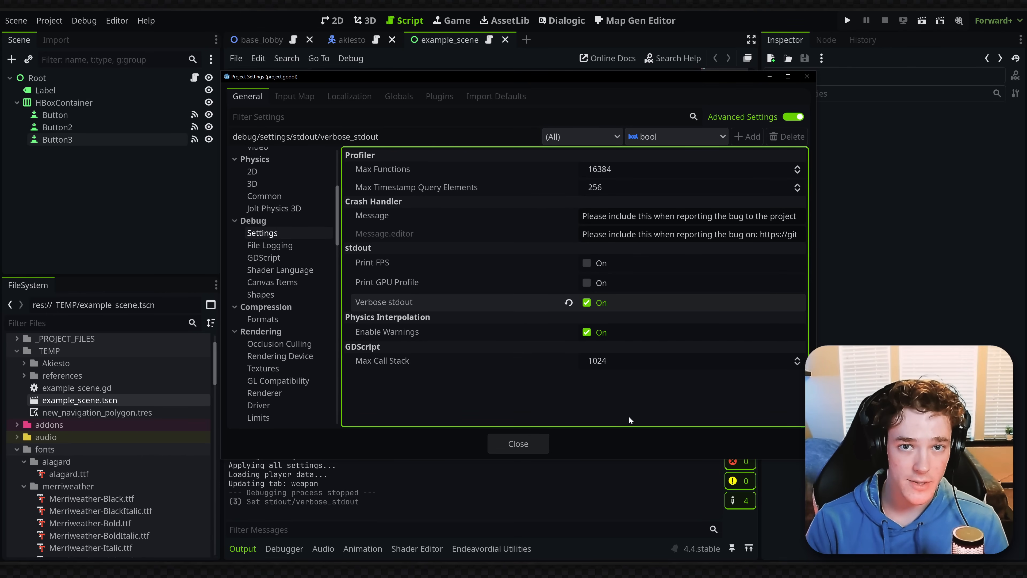
click(517, 444)
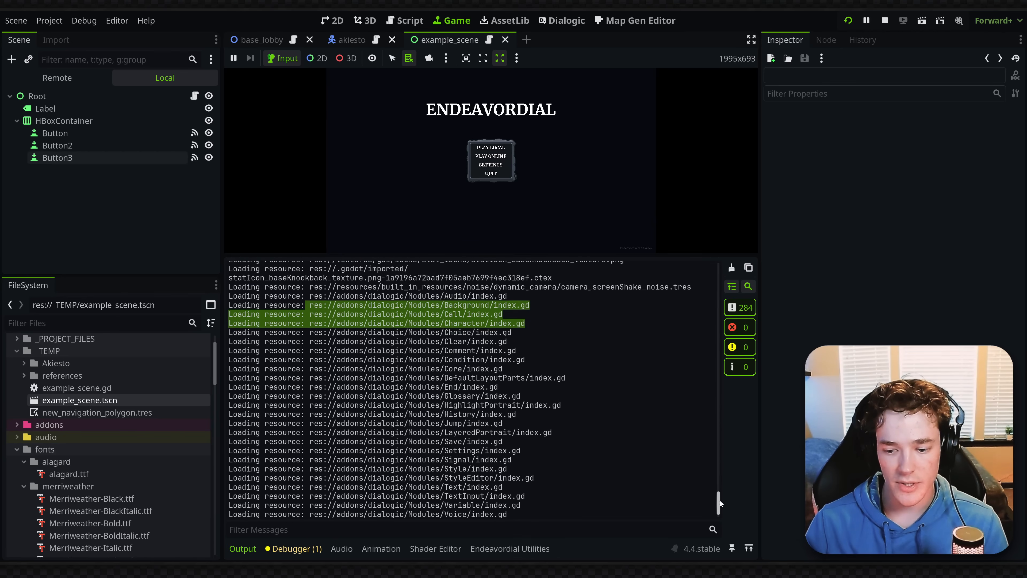
- Scroll through the verbose resource-loading output, then stop the running game
scroll(down, 3)
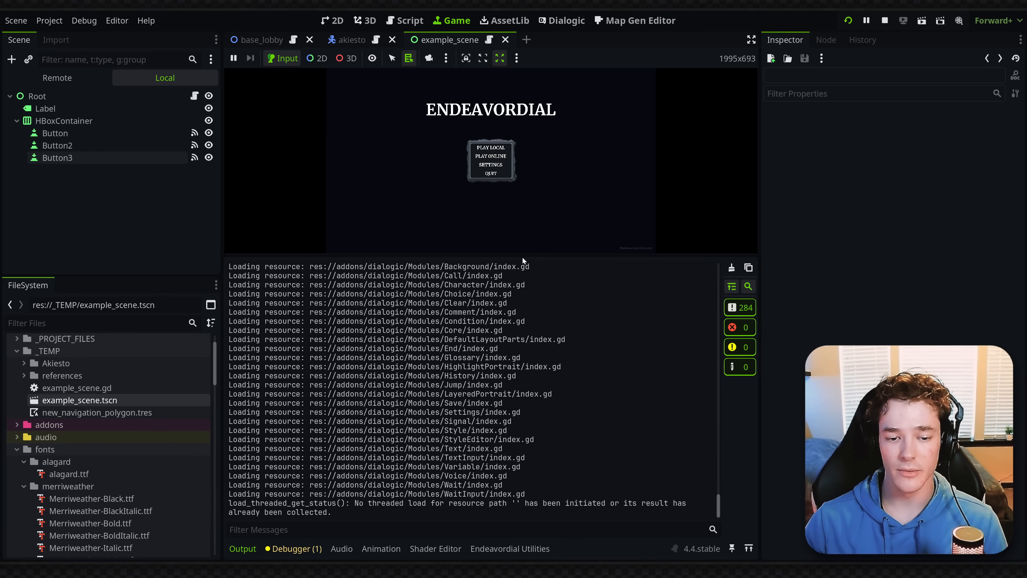
mouse_move(545, 339)
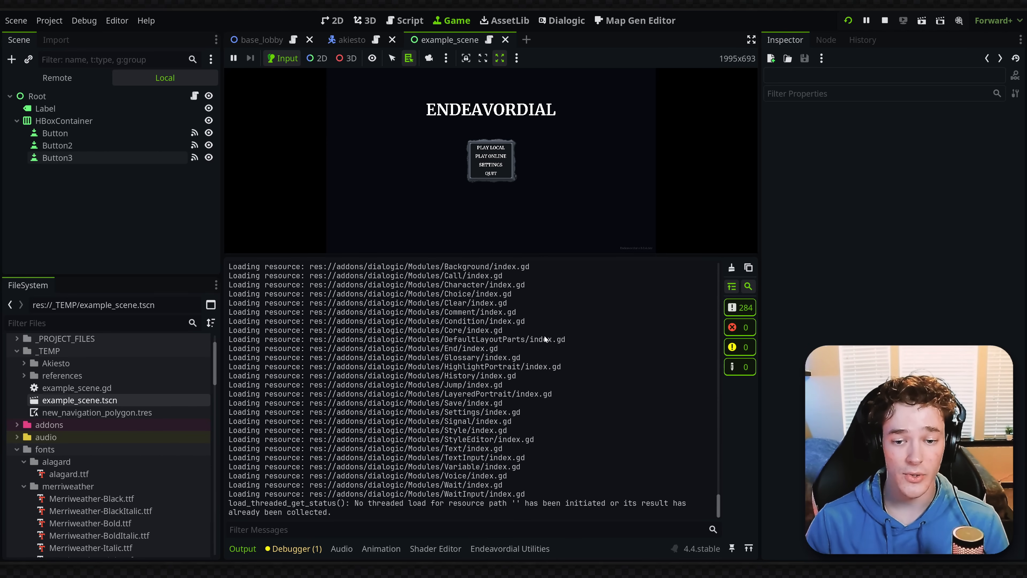
mouse_move(605, 378)
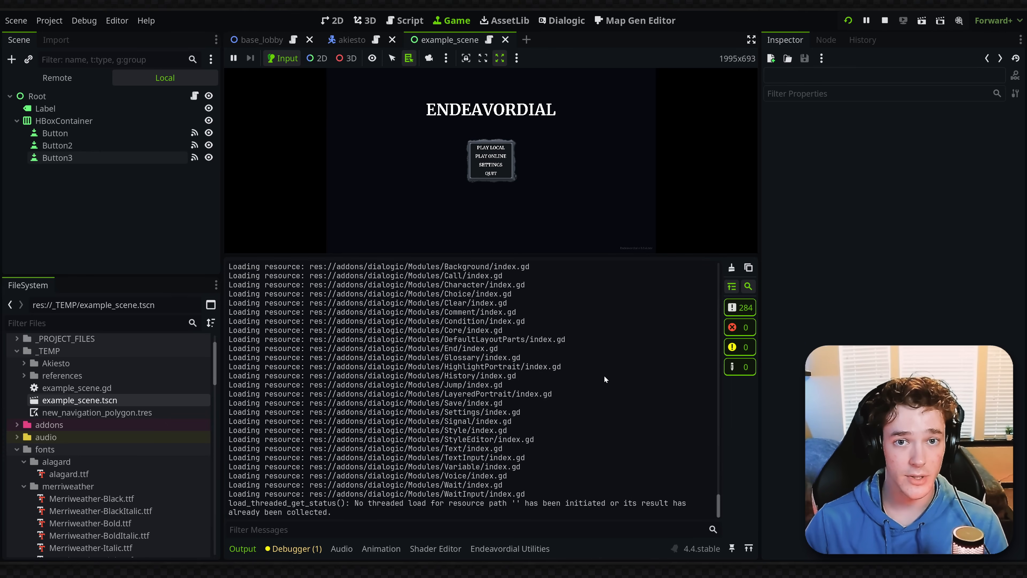
click(409, 21)
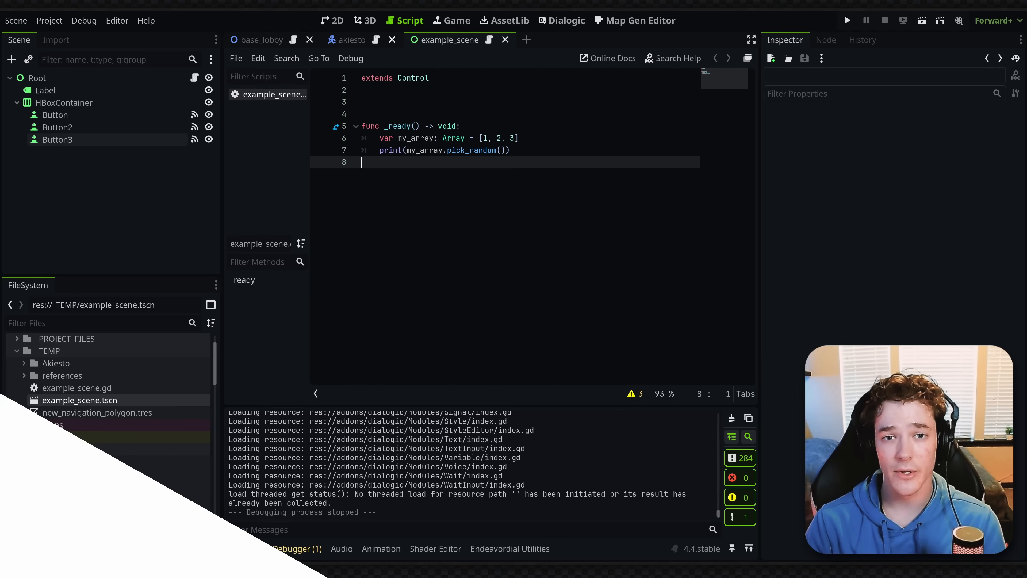